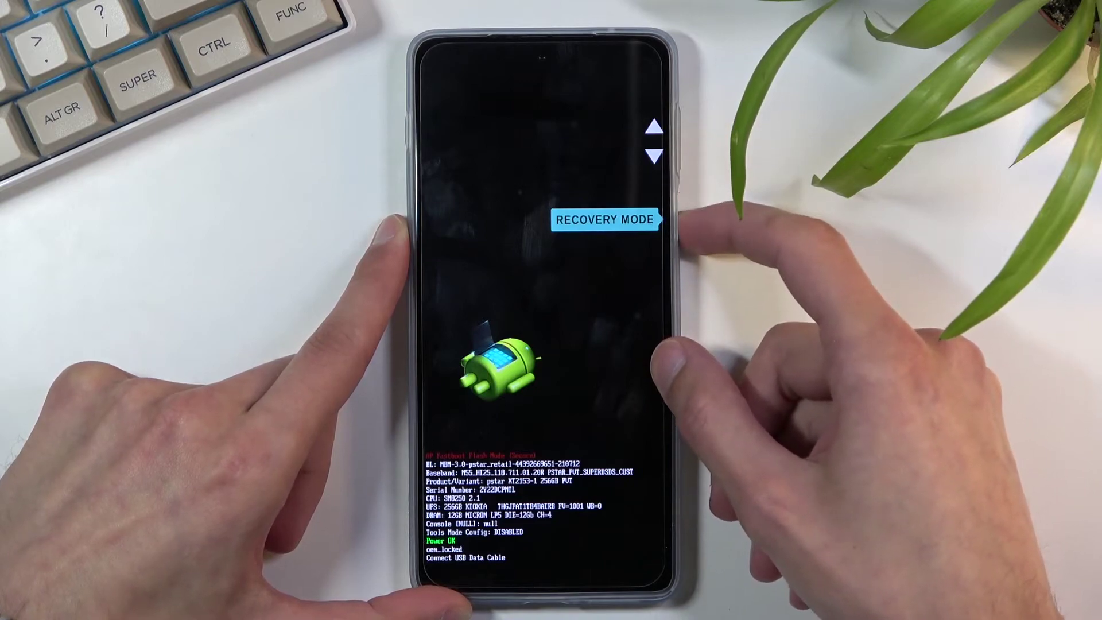
Step: Select RECOVERY MODE in the bootloader and confirm to reboot into recovery
click(679, 171)
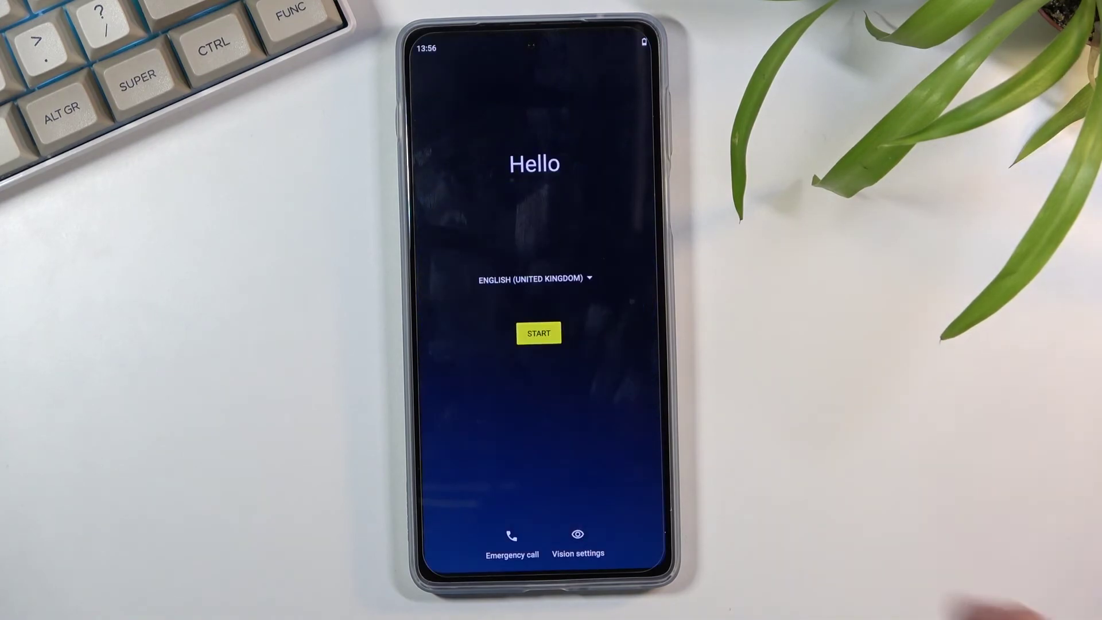
Step: Tap START on the Hello screen to reach the Connect to mobile network page
click(538, 333)
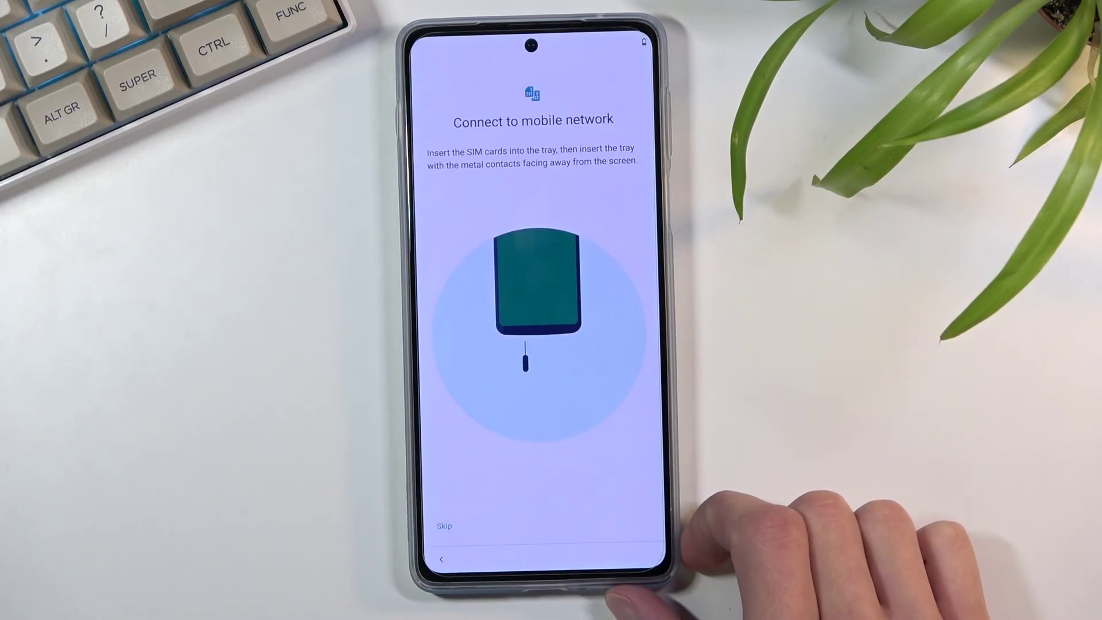